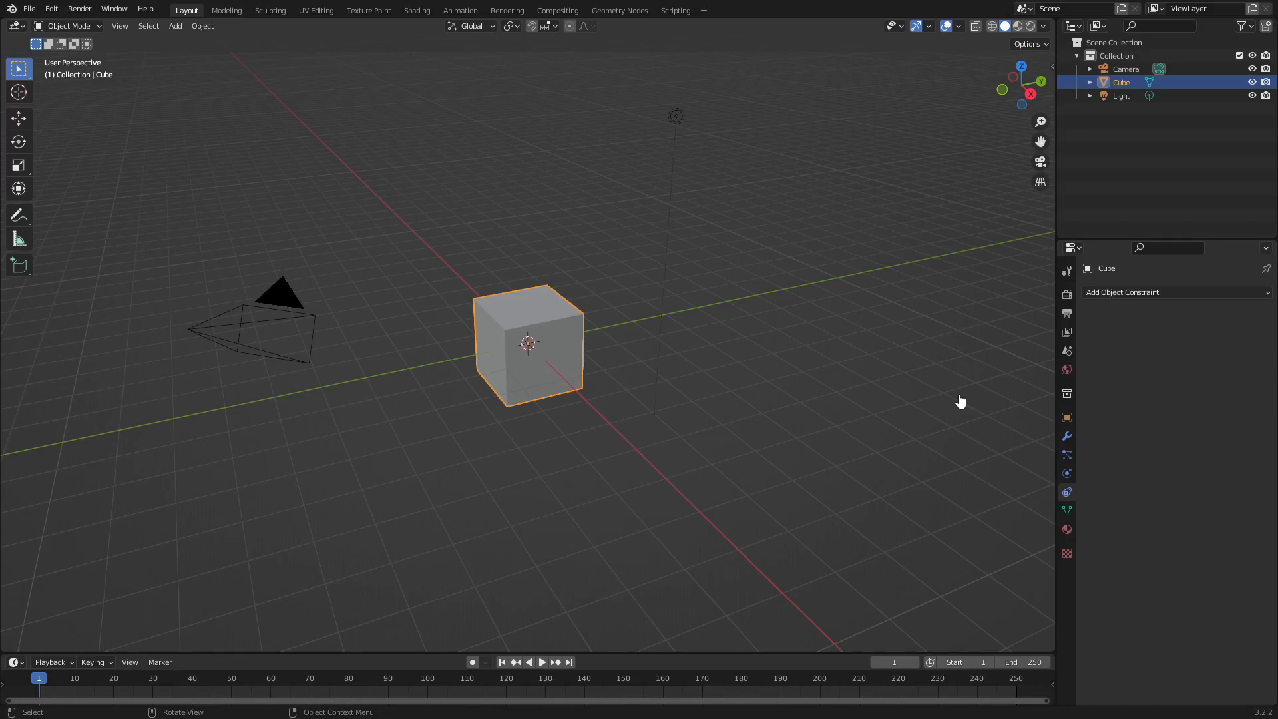
{"action": "mouse_move", "coordinate": [443, 145]}
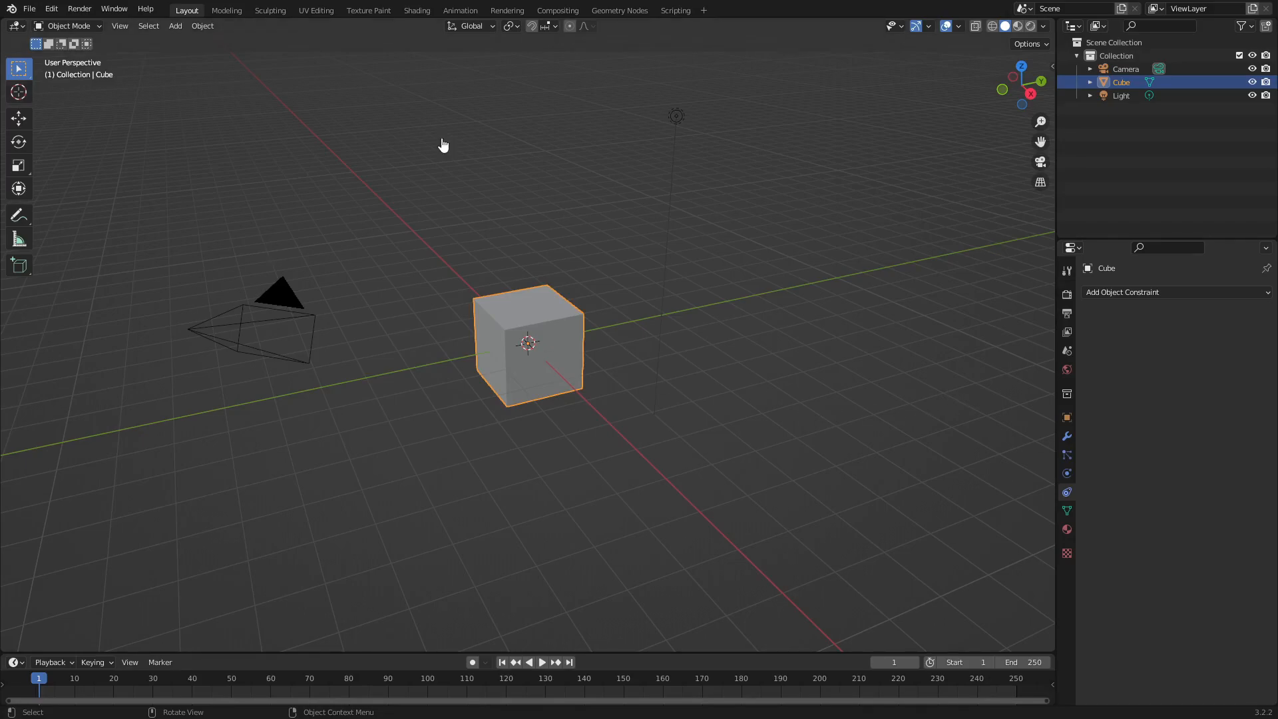
{"action": "mouse_move", "coordinate": [437, 416]}
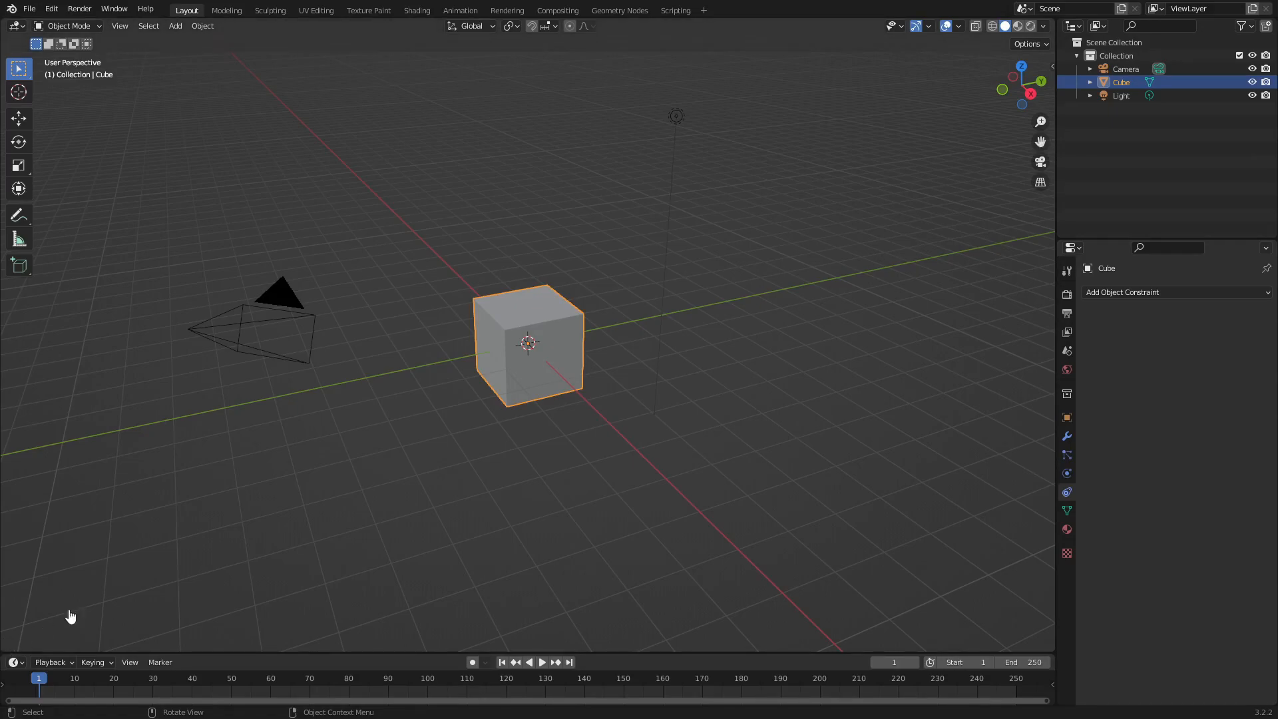
{"action": "mouse_move", "coordinate": [1060, 647]}
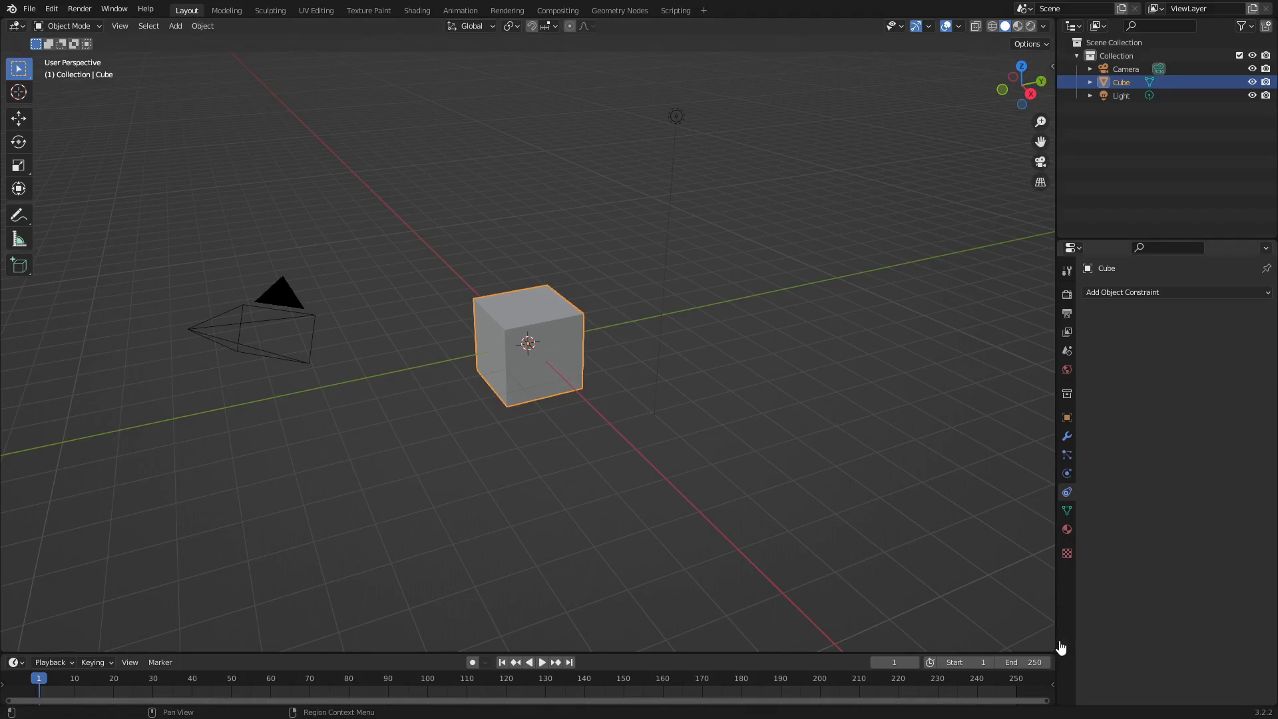
{"action": "mouse_move", "coordinate": [105, 478]}
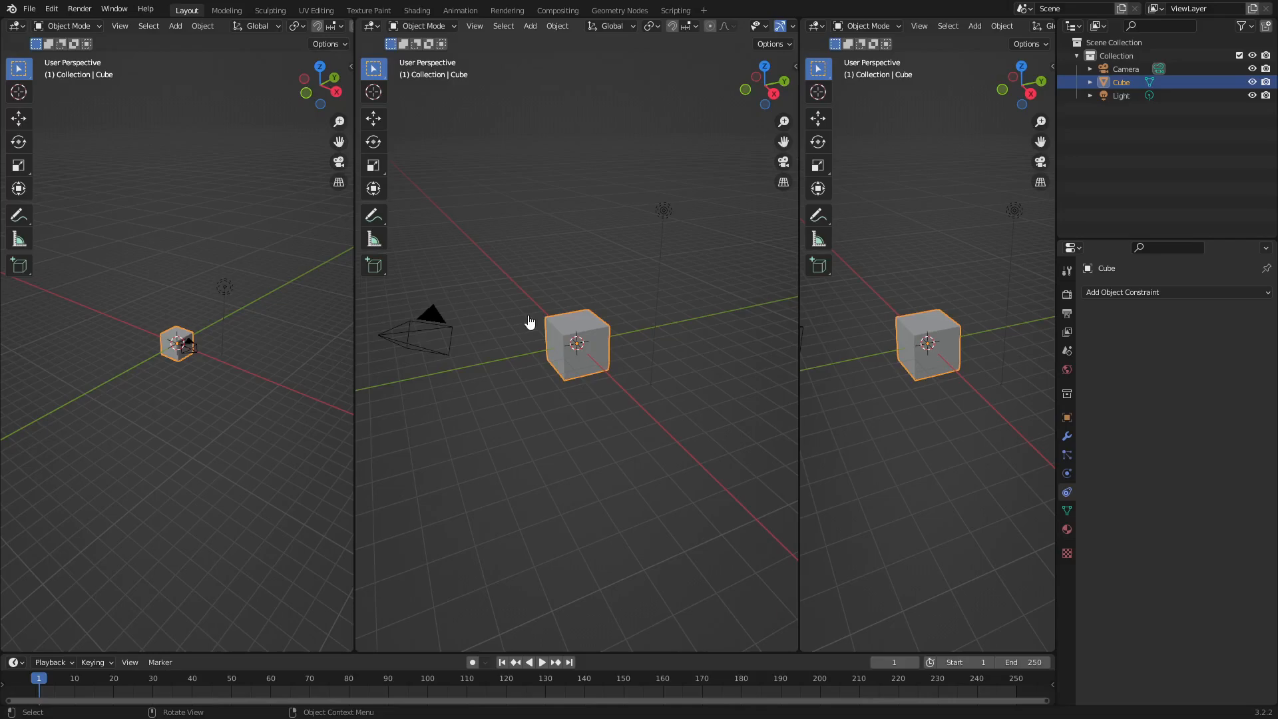
{"action": "mouse_move", "coordinate": [547, 357]}
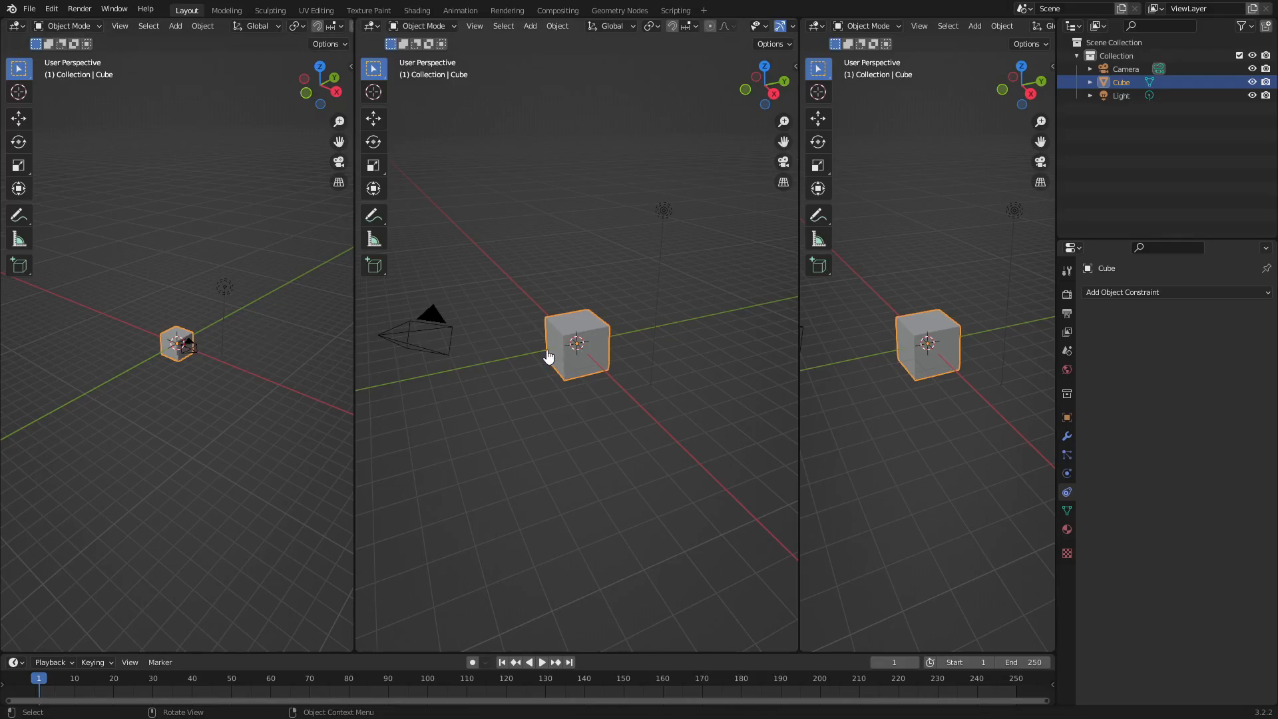
{"action": "mouse_move", "coordinate": [229, 296]}
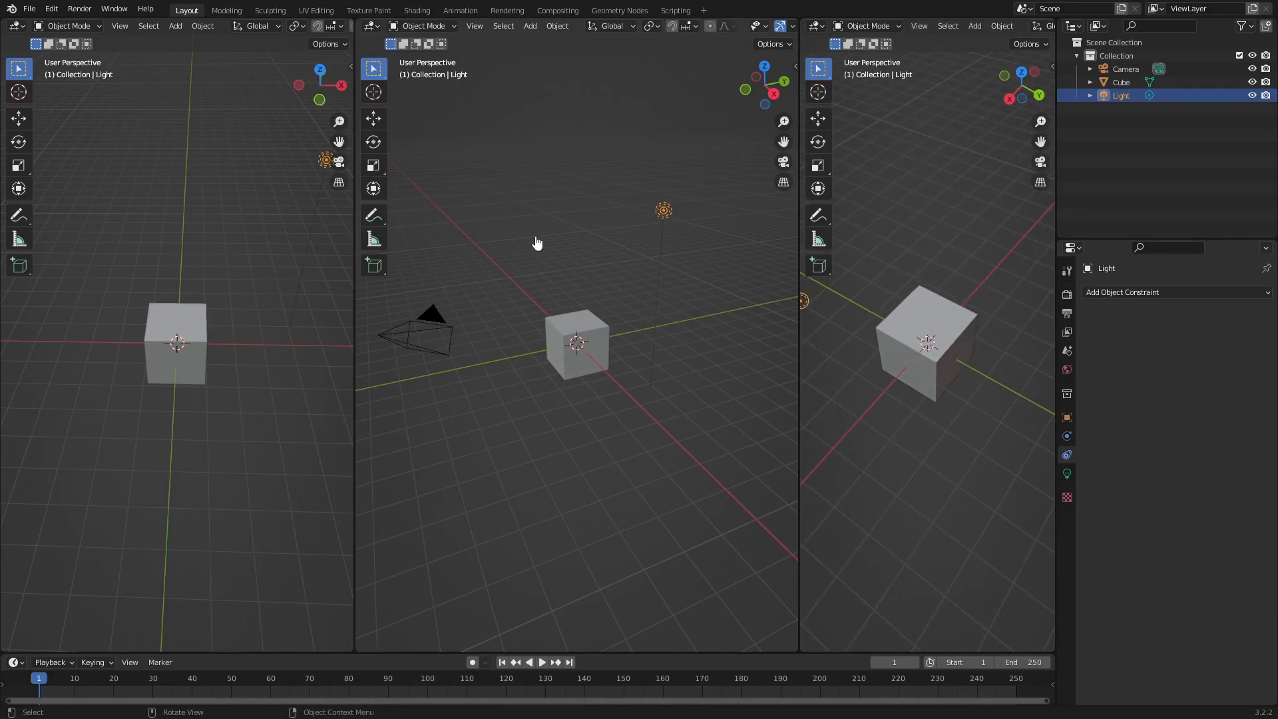
Step: Set the middle area to Shader Editor and the right area to Image Editor
{"action": "left_click", "coordinate": [369, 25]}
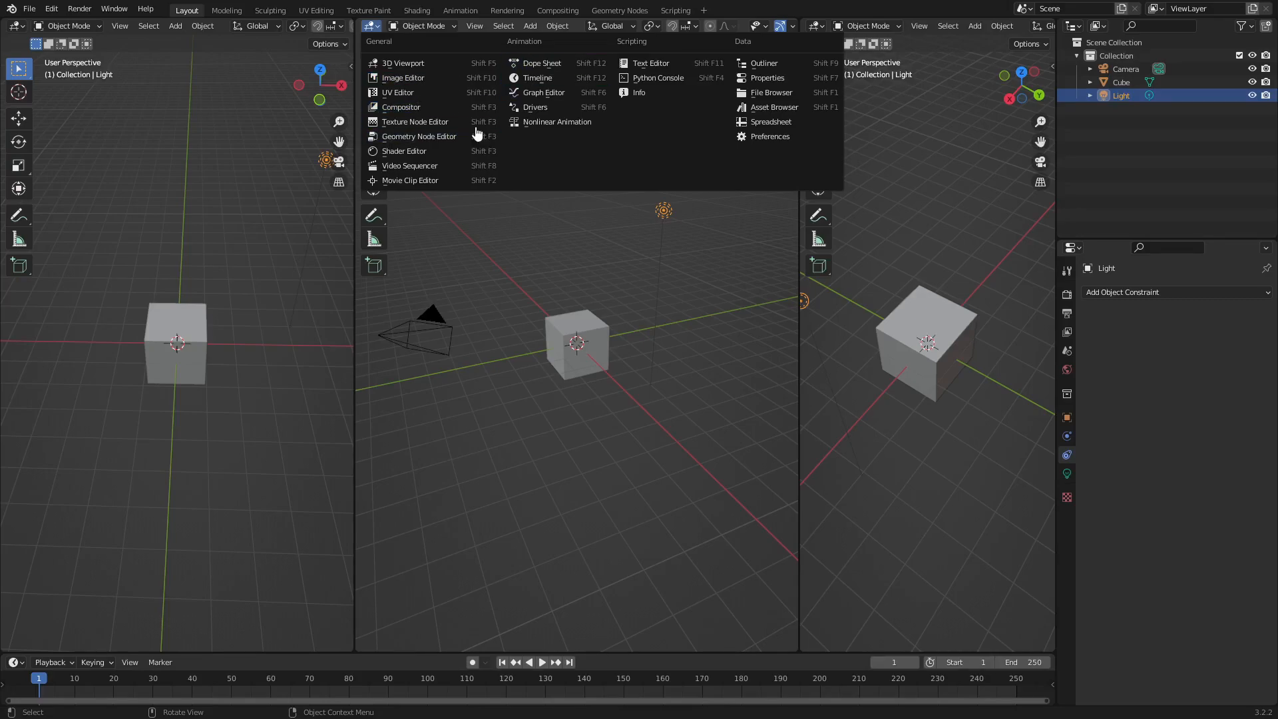
{"action": "mouse_move", "coordinate": [401, 106]}
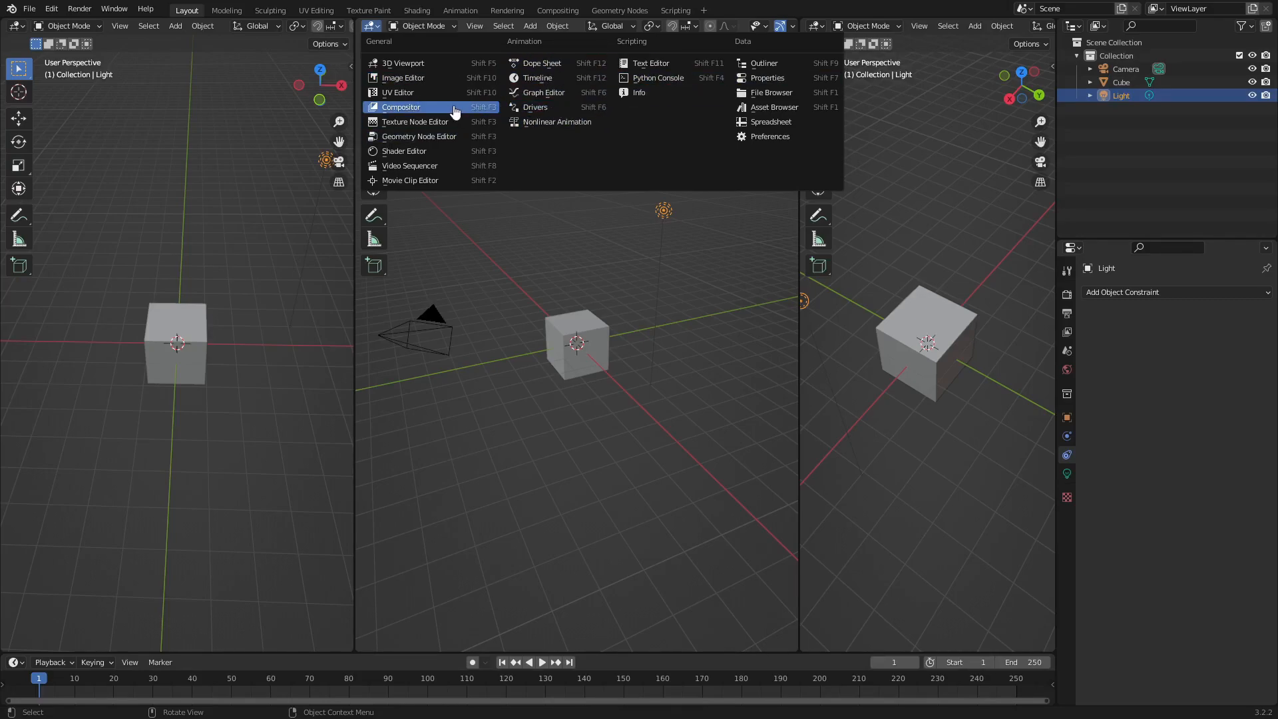
{"action": "left_click", "coordinate": [400, 106]}
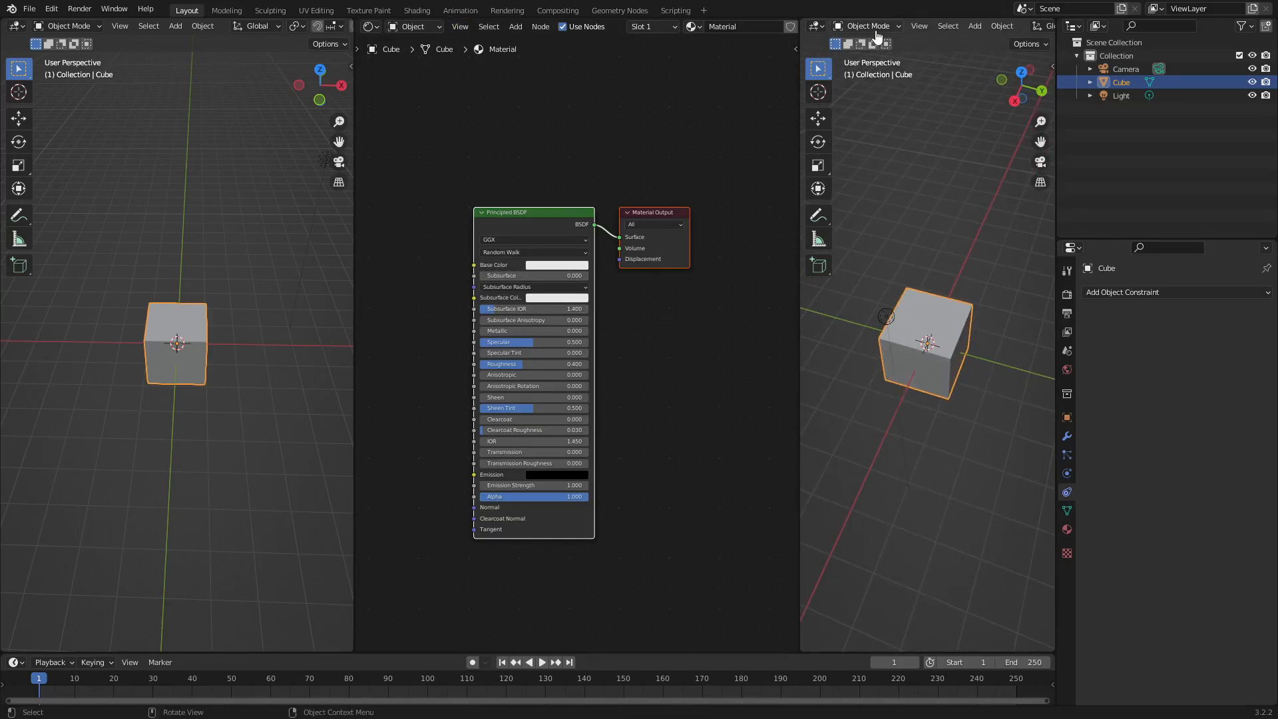
{"action": "left_click", "coordinate": [812, 27]}
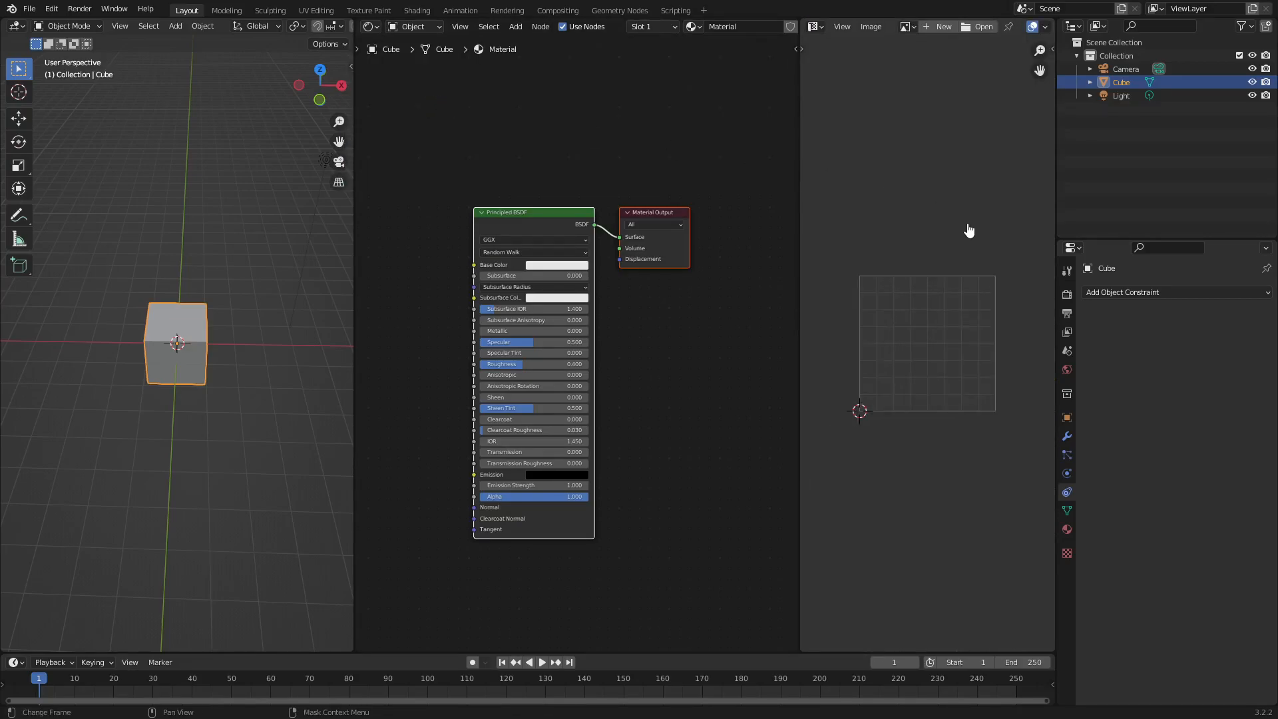
{"action": "mouse_move", "coordinate": [880, 225]}
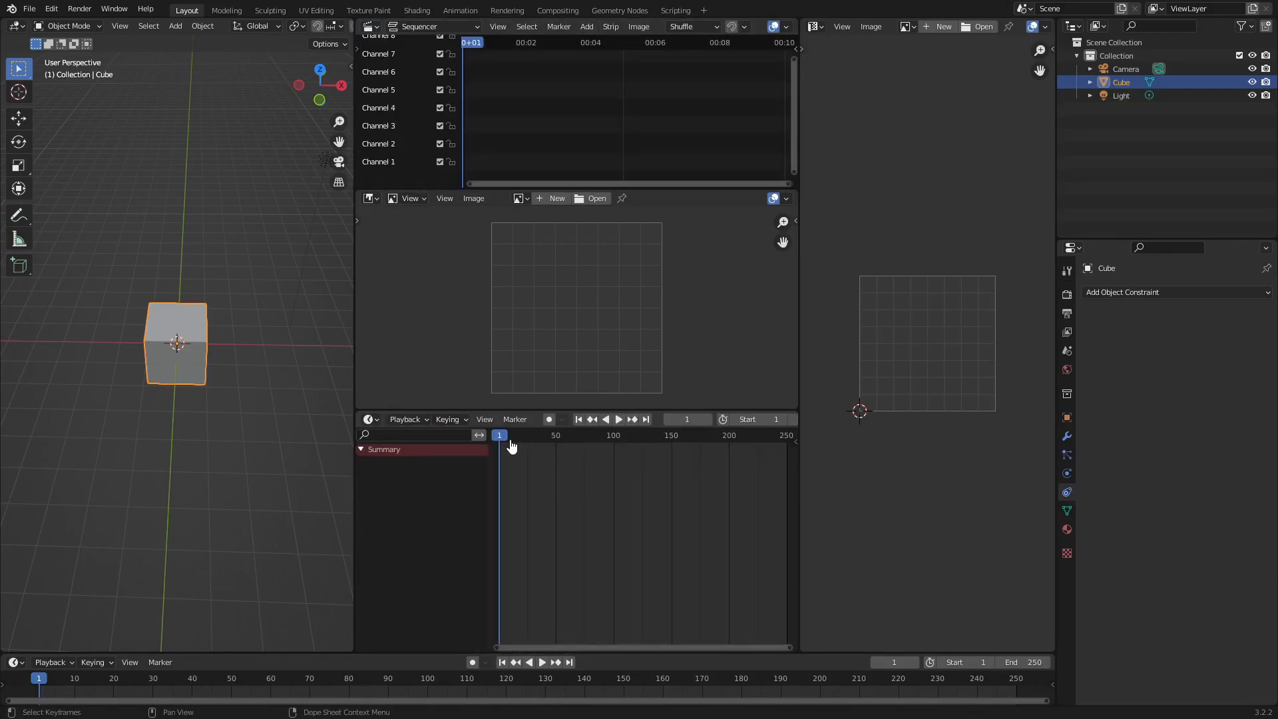
Step: Split the middle area and assign Video Sequencer, Info and Dope Sheet editors
{"action": "left_click", "coordinate": [369, 199]}
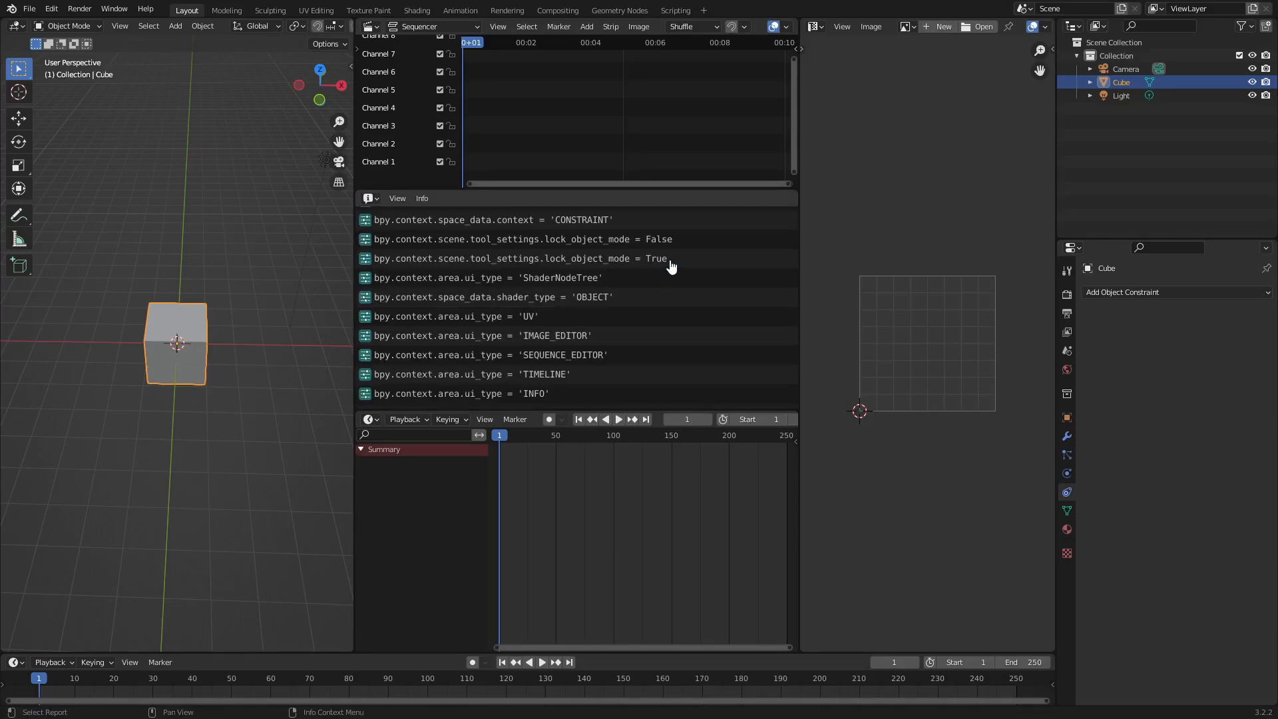
{"action": "mouse_move", "coordinate": [667, 279]}
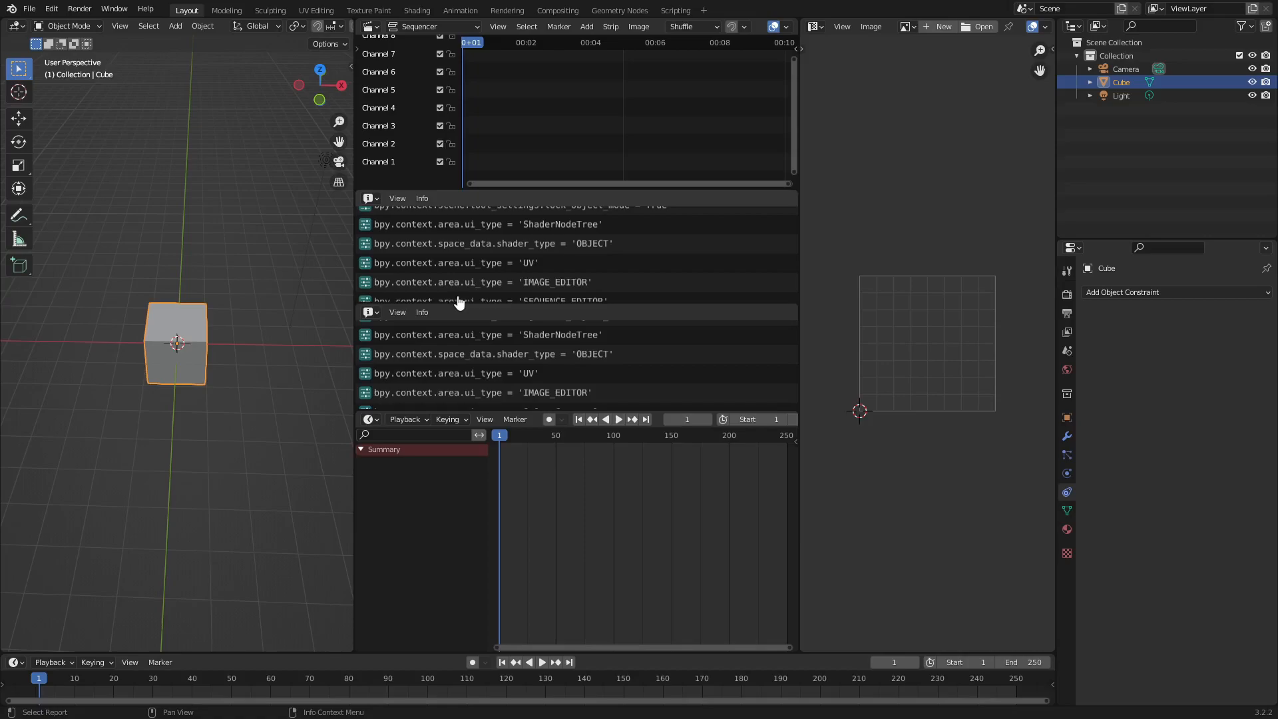
{"action": "mouse_move", "coordinate": [678, 243]}
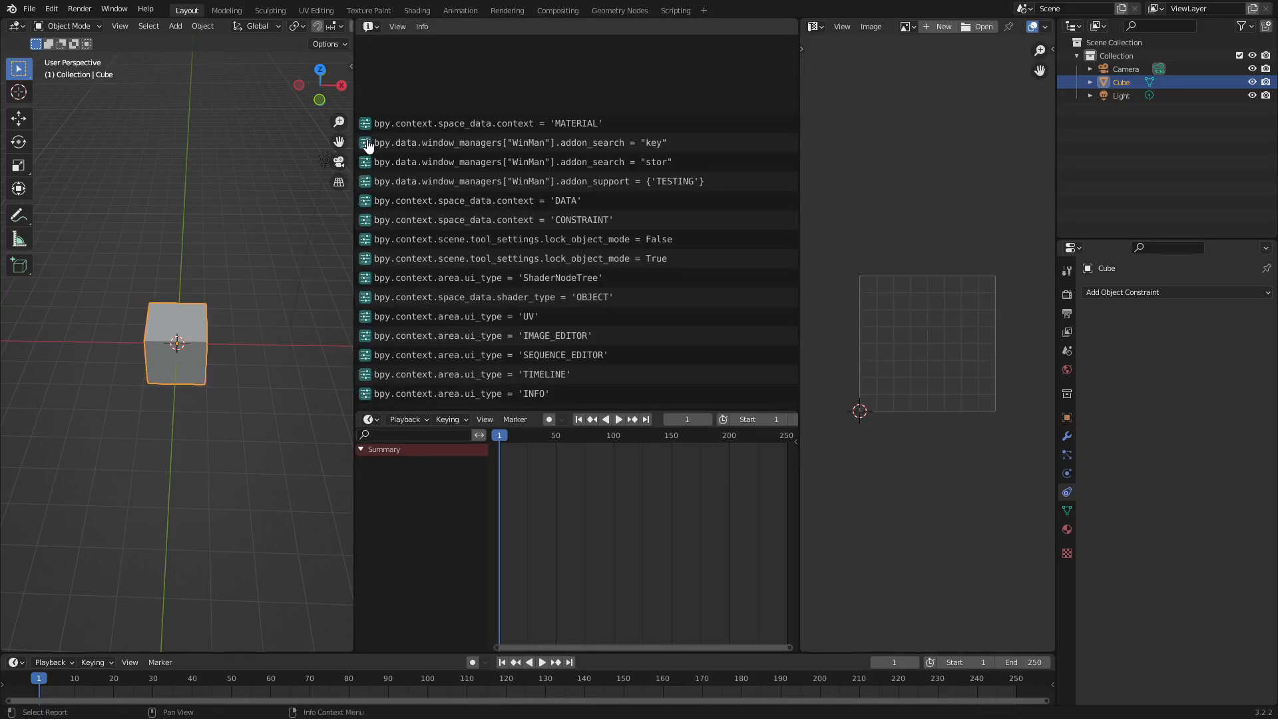
{"action": "mouse_move", "coordinate": [534, 546]}
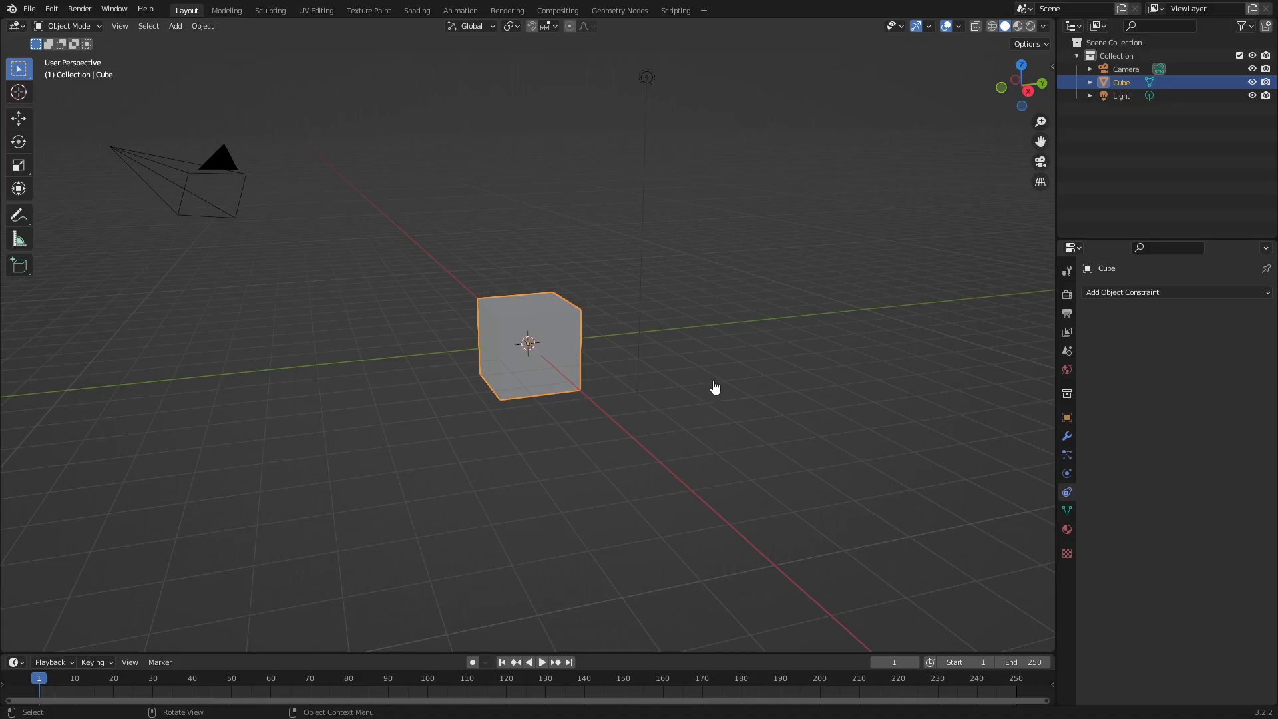
{"action": "mouse_move", "coordinate": [717, 388]}
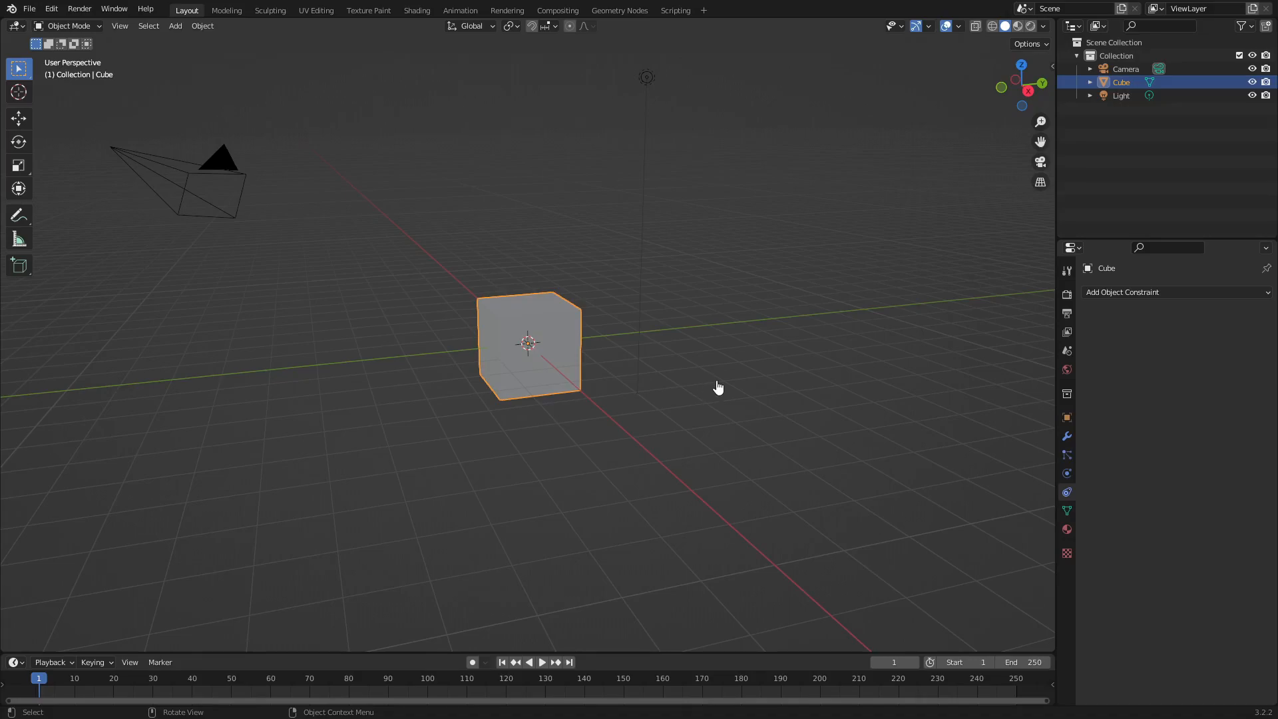